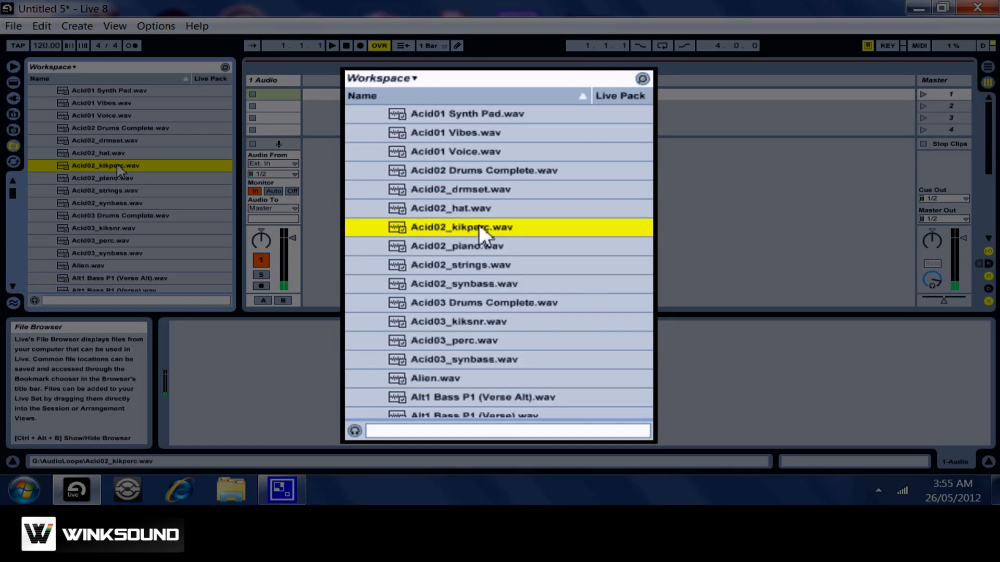
Open the context menu for Acid02_kikperc.wav in the File Browser.
right_click(461, 227)
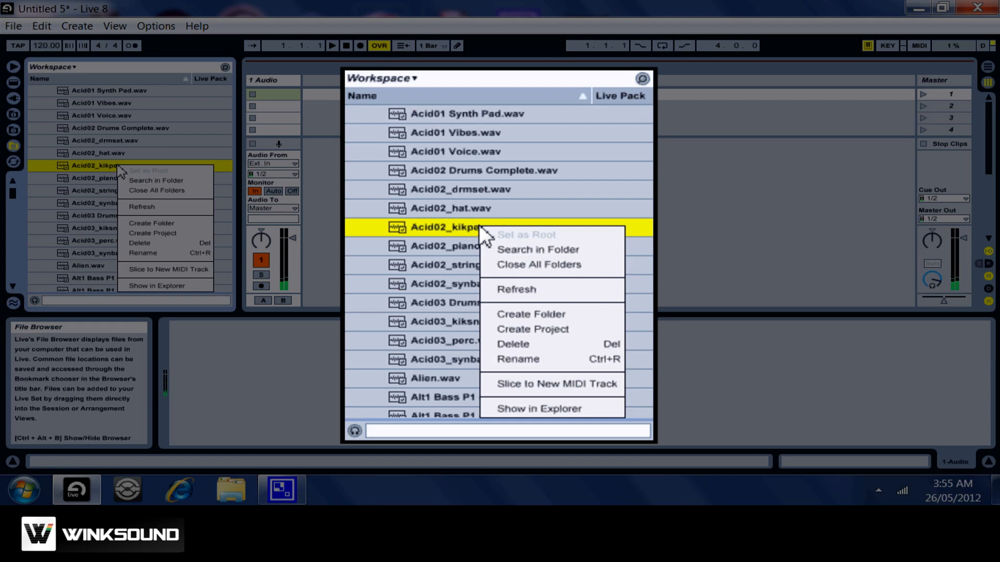
mouse_move(527, 384)
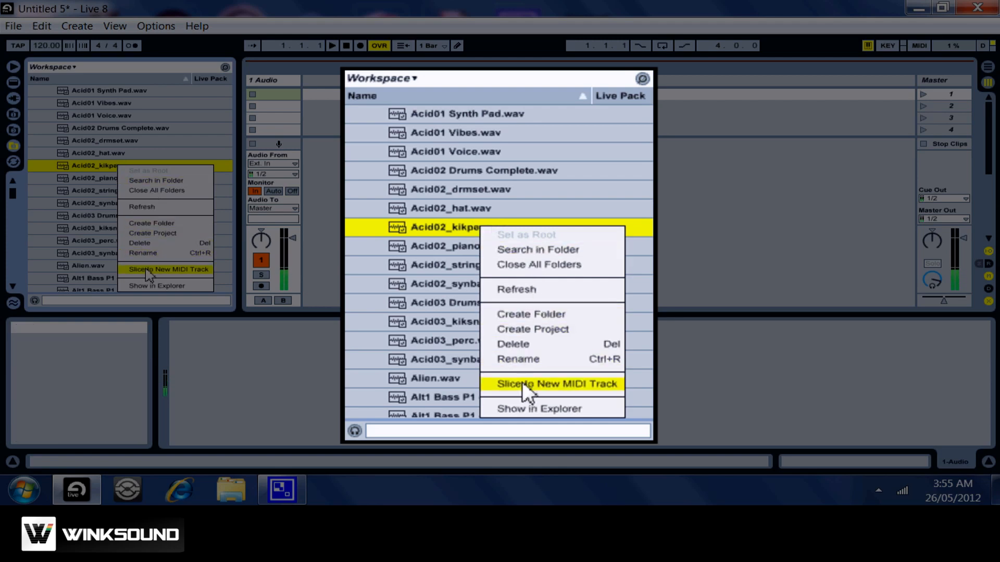
Choose Slice to New MIDI Track, showing 1/16-note slicing into 16 slices.
left_click(557, 383)
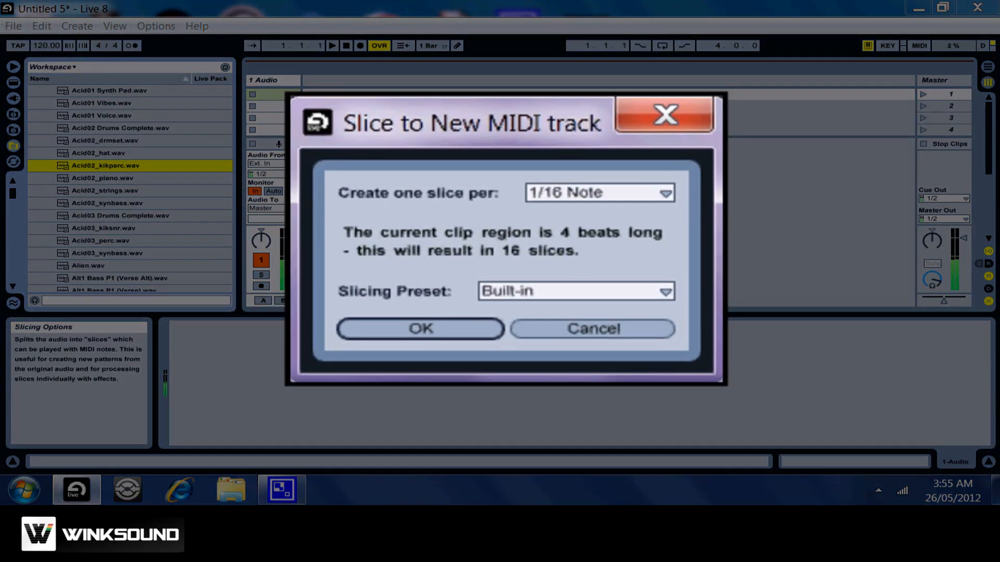
mouse_move(666, 236)
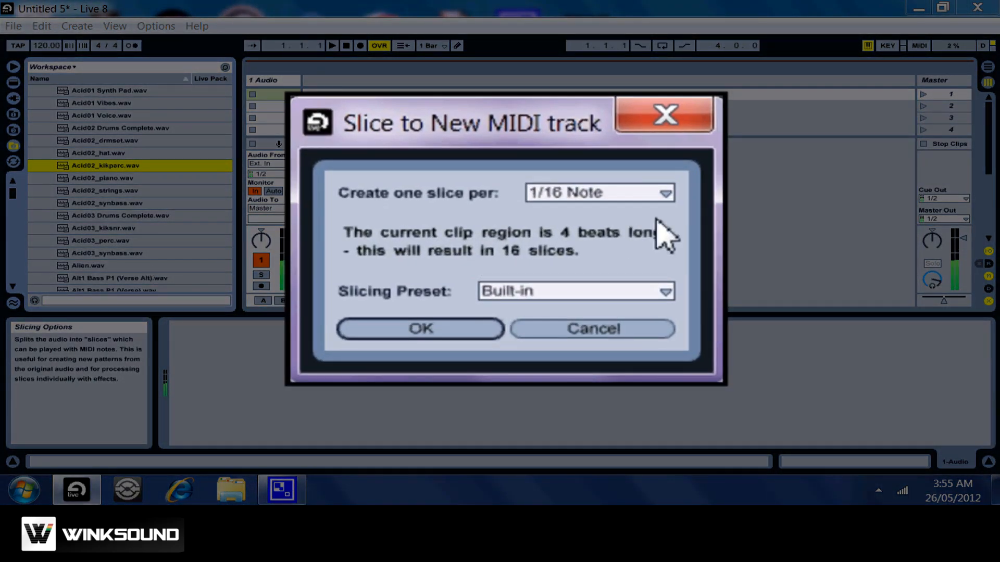
mouse_move(668, 214)
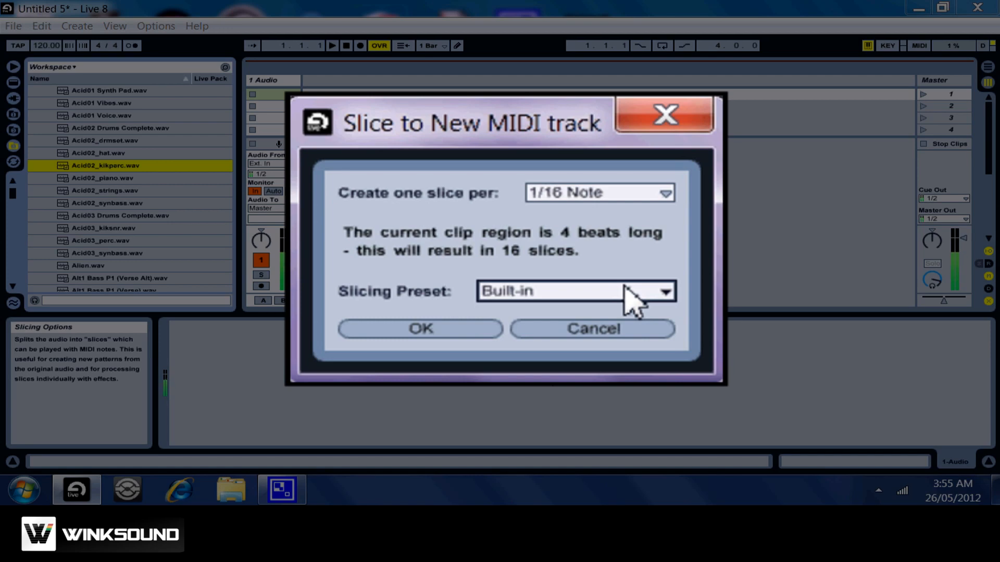
Confirm the 16-slice split and view the new Acid02_kikperc clip's ascending slice notes.
left_click(420, 328)
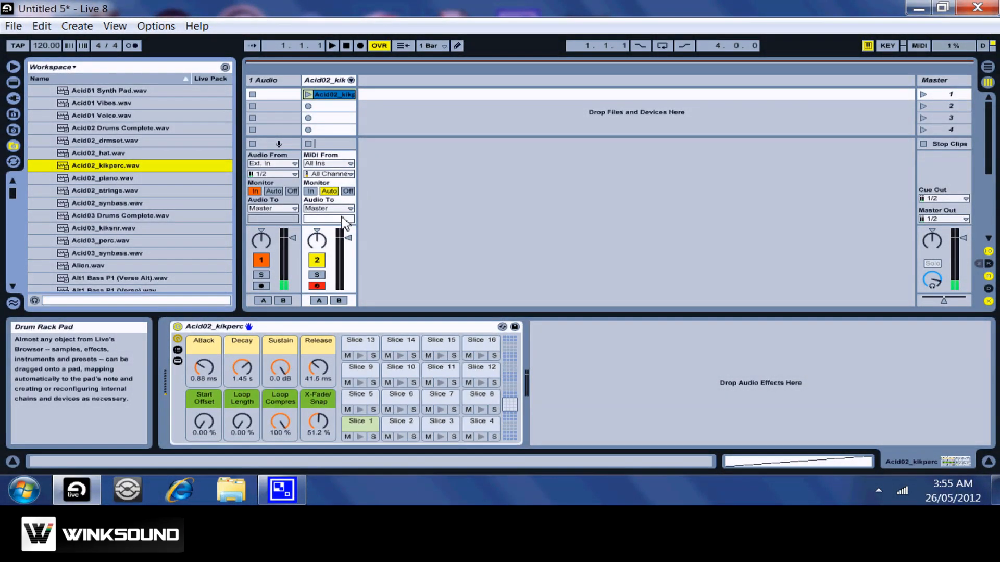
double_click(335, 94)
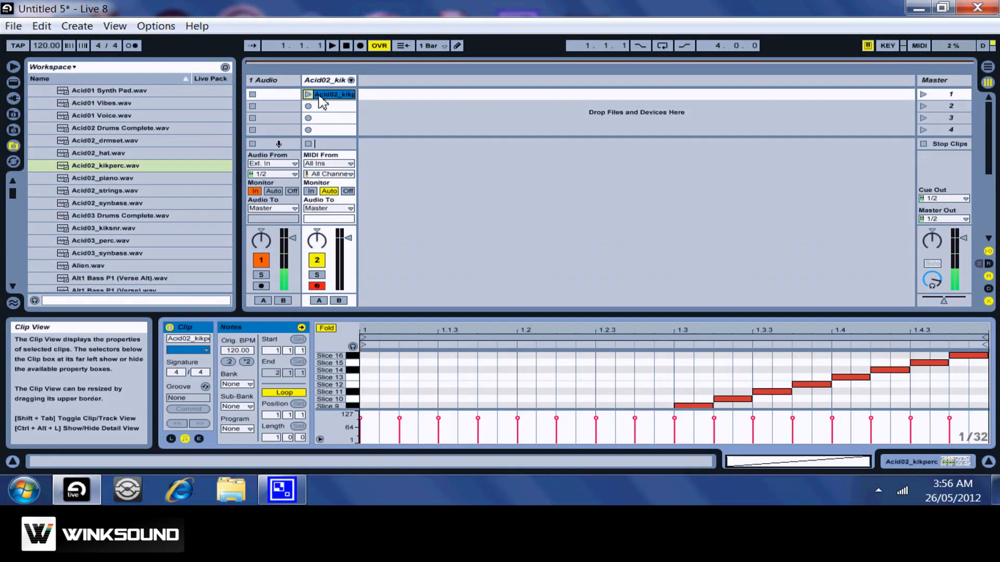